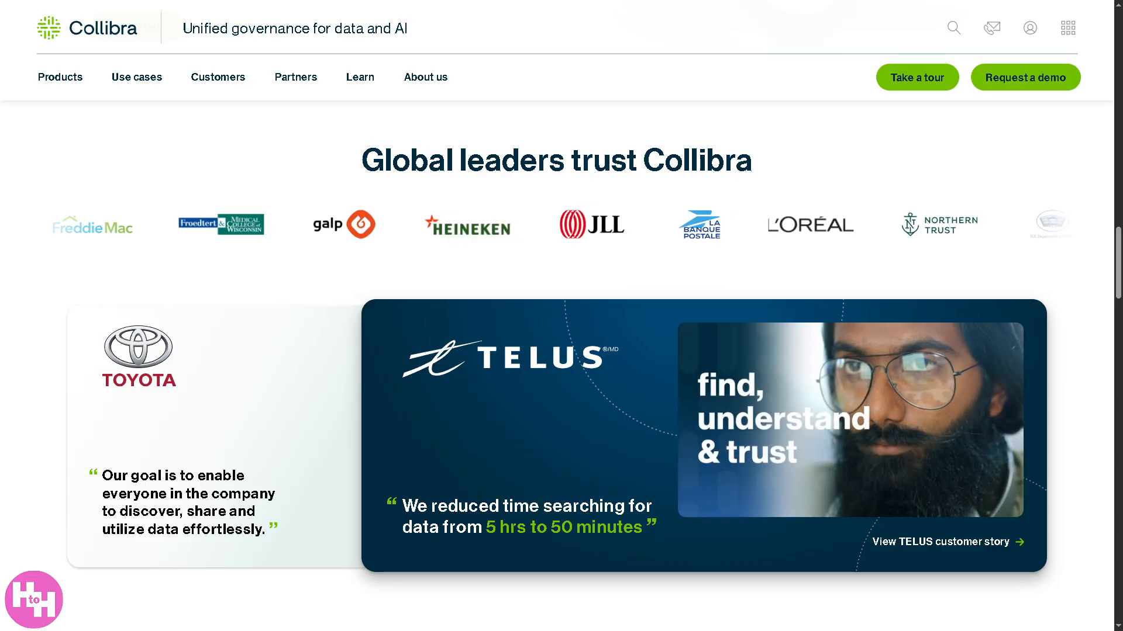
- Scroll up the Collibra homepage past the testimonials toward the analyst-recognition banner
{"action": "scroll", "scroll_direction": "up", "scroll_amount": 3}
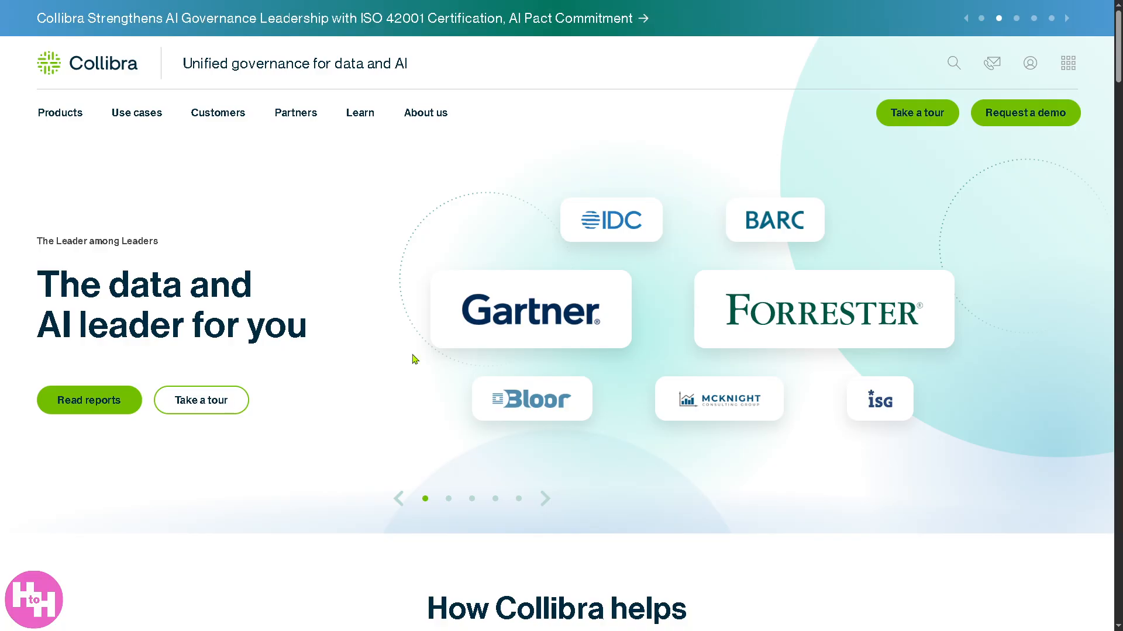
{"action": "mouse_move", "coordinate": [145, 366]}
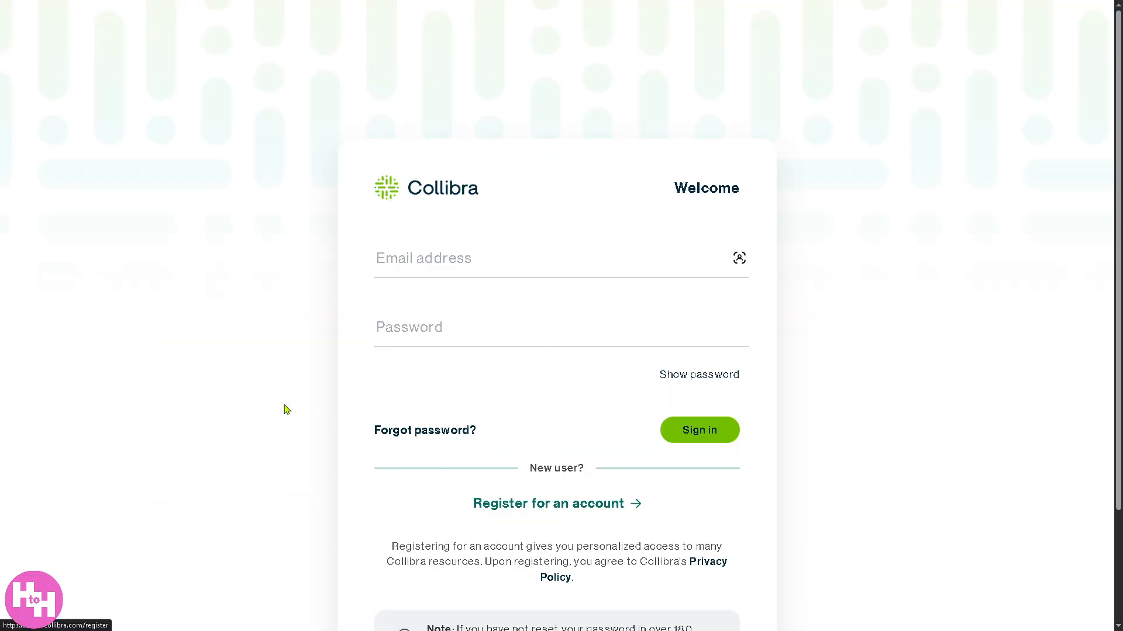
- Start creating a new Collibra account via 'Register for an account'
{"action": "left_click", "coordinate": [698, 430]}
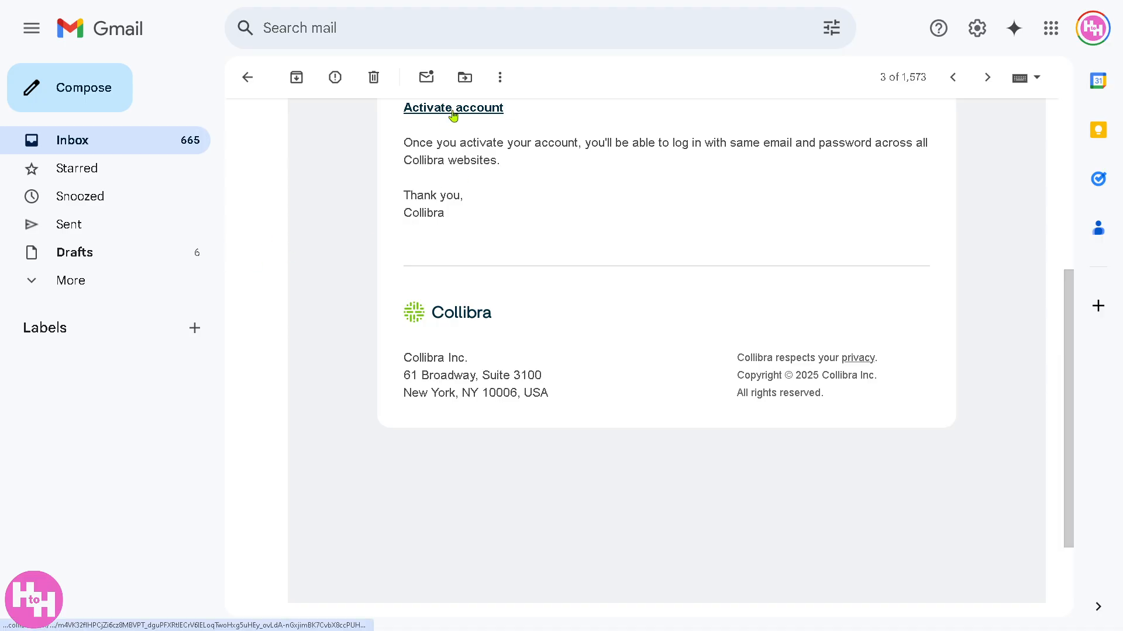
- Follow the emailed 'Activate account' link to reach the signed-in profile page
{"action": "left_click", "coordinate": [453, 108]}
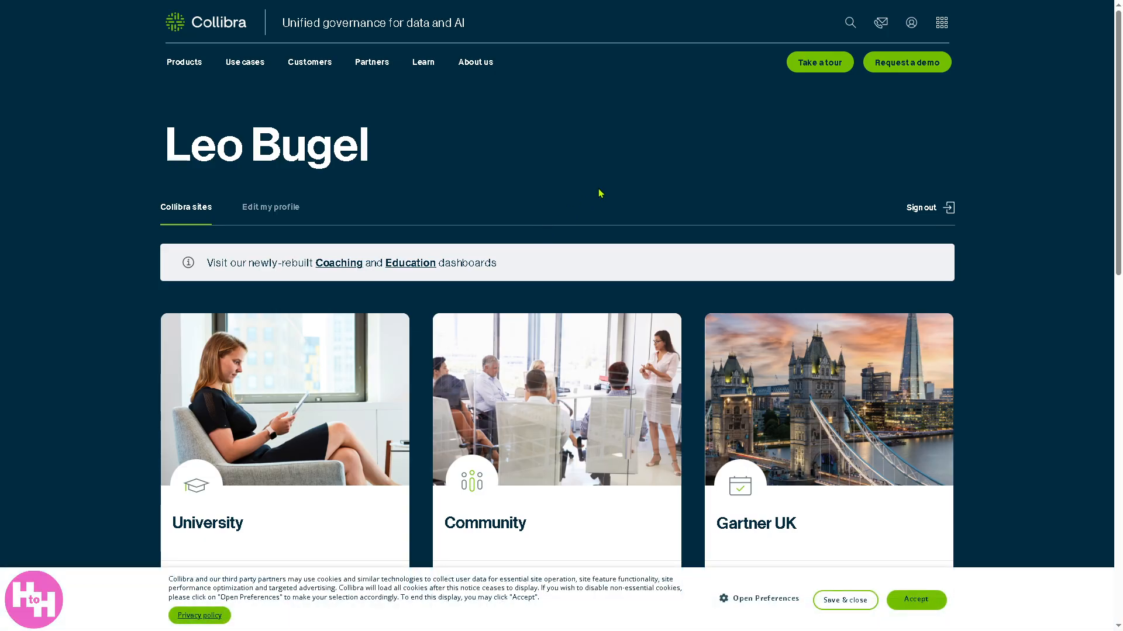
{"action": "mouse_move", "coordinate": [376, 155]}
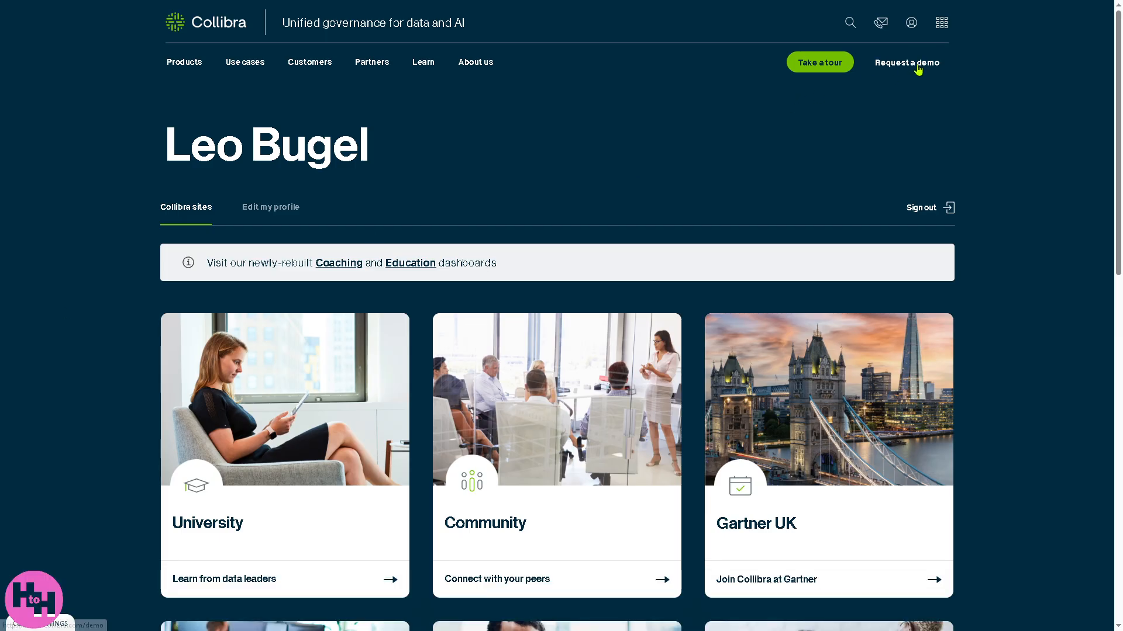
- Open the apps grid menu listing Dashboard, Documentation, Marketplace and University
{"action": "left_click", "coordinate": [942, 22]}
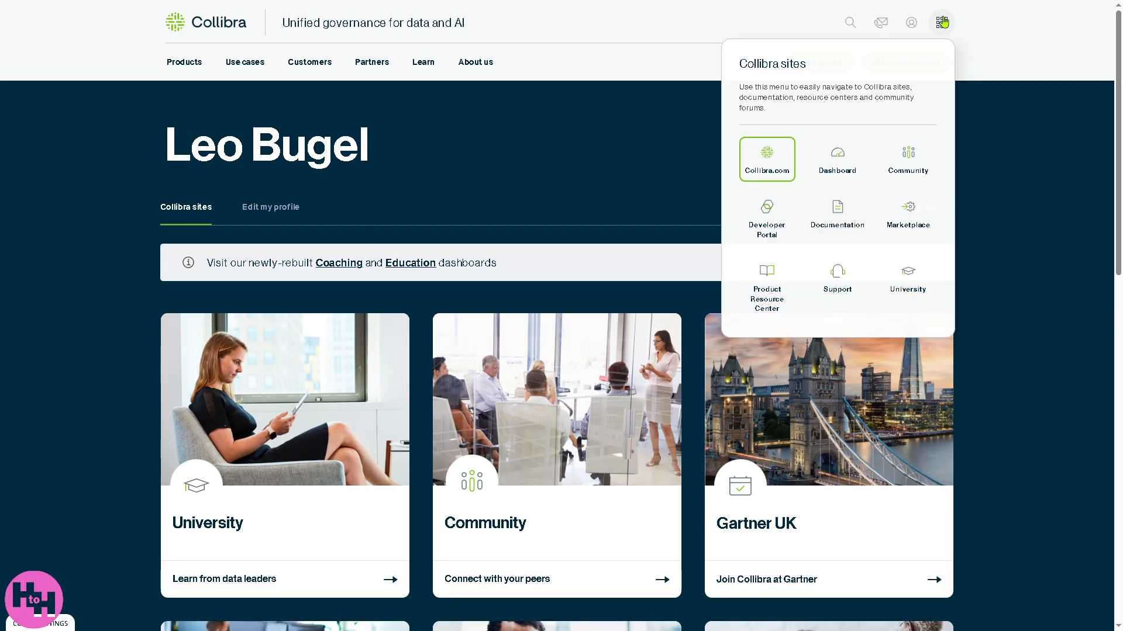
{"action": "mouse_move", "coordinate": [836, 159]}
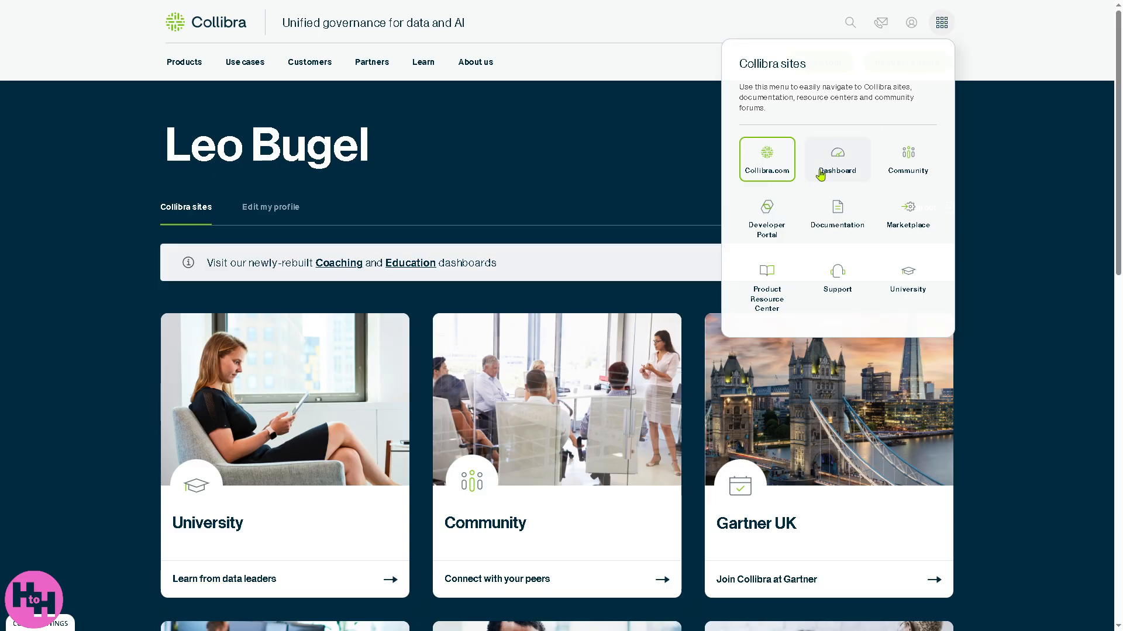
{"action": "mouse_move", "coordinate": [766, 159]}
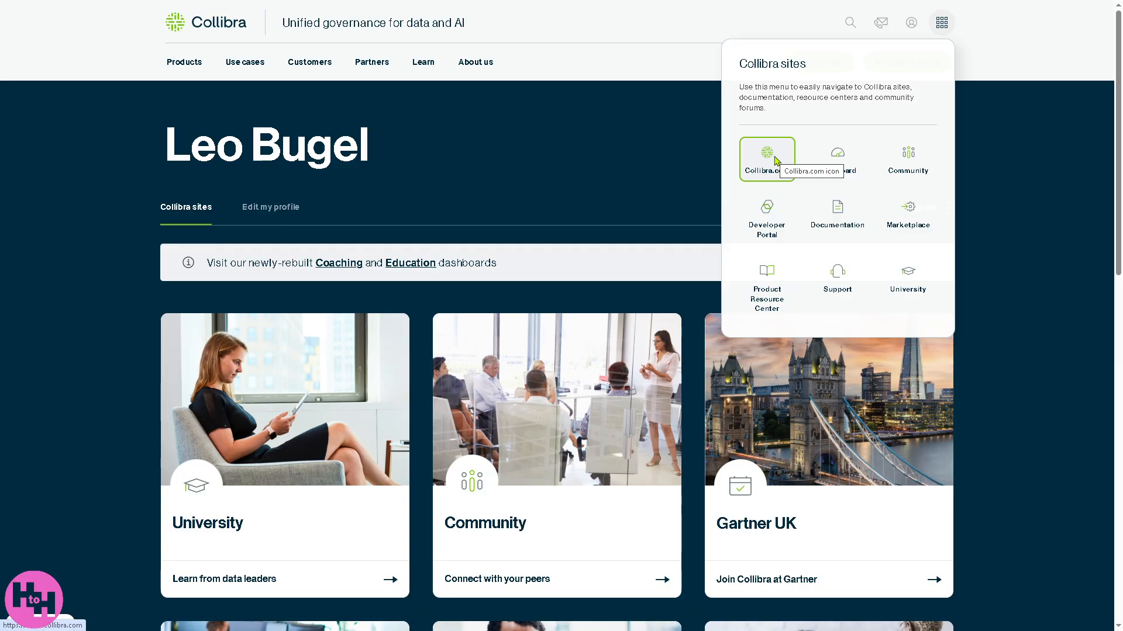
{"action": "mouse_move", "coordinate": [809, 172]}
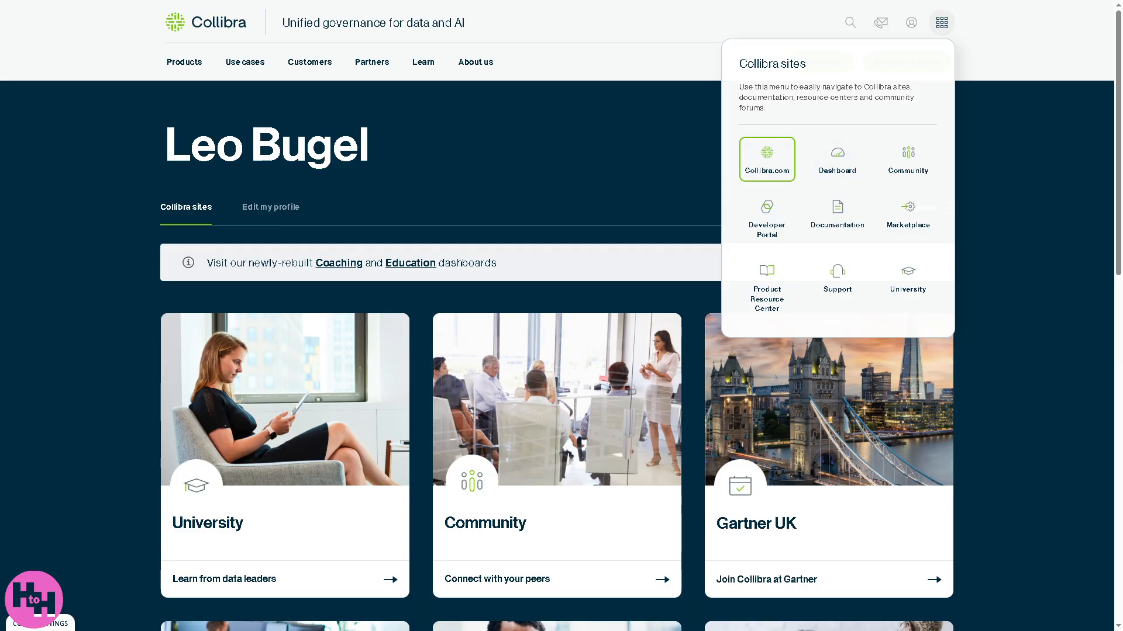
- Close the sites menu and scroll through the site cards down to Resource library
{"action": "left_click", "coordinate": [941, 23]}
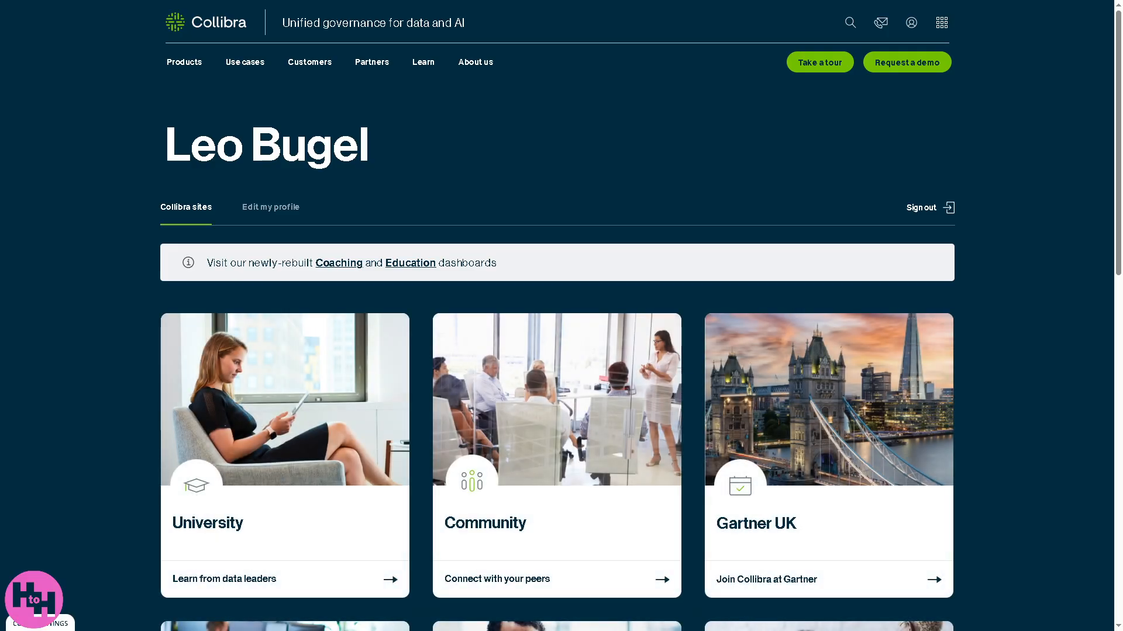
{"action": "mouse_move", "coordinate": [372, 396]}
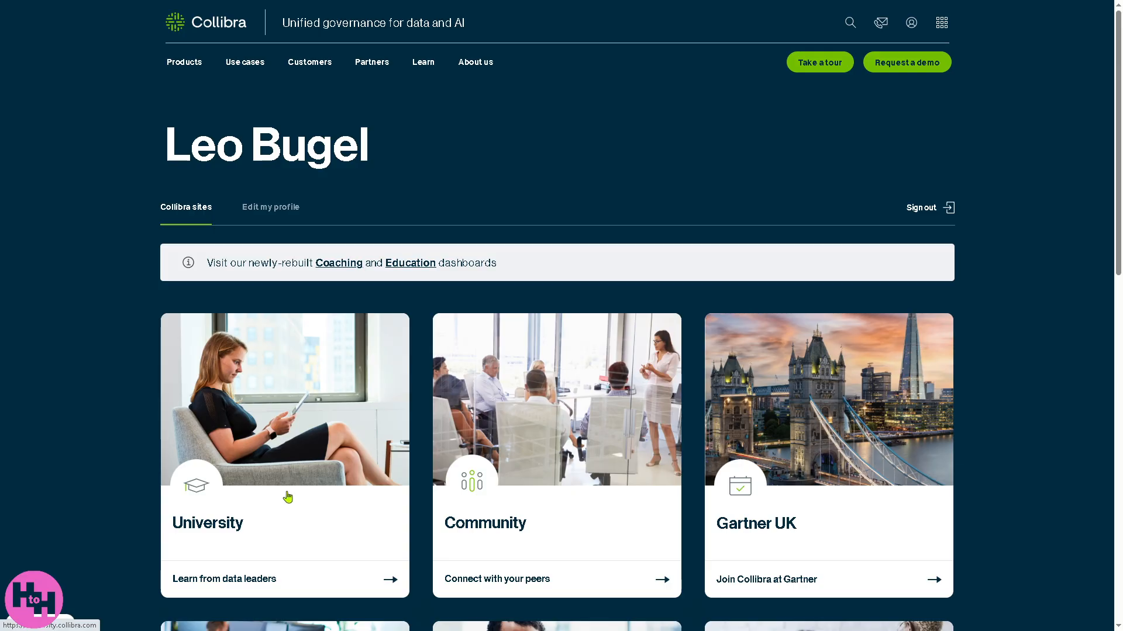
{"action": "scroll", "scroll_direction": "down", "scroll_amount": 3}
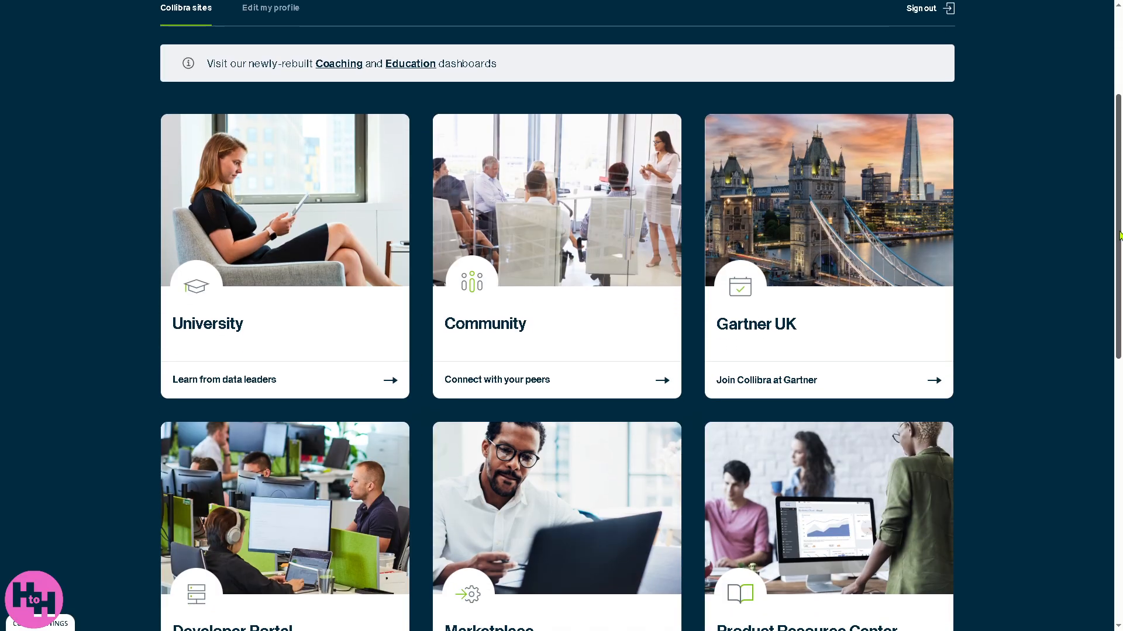
{"action": "scroll", "scroll_direction": "down", "scroll_amount": 3}
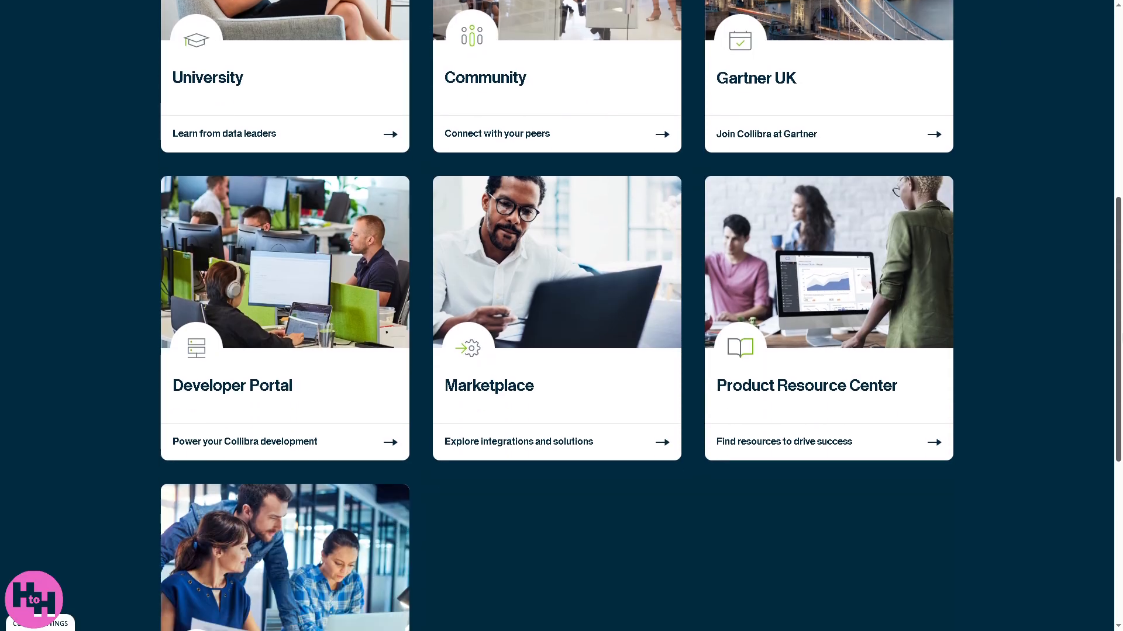
{"action": "scroll", "scroll_direction": "down", "scroll_amount": 3}
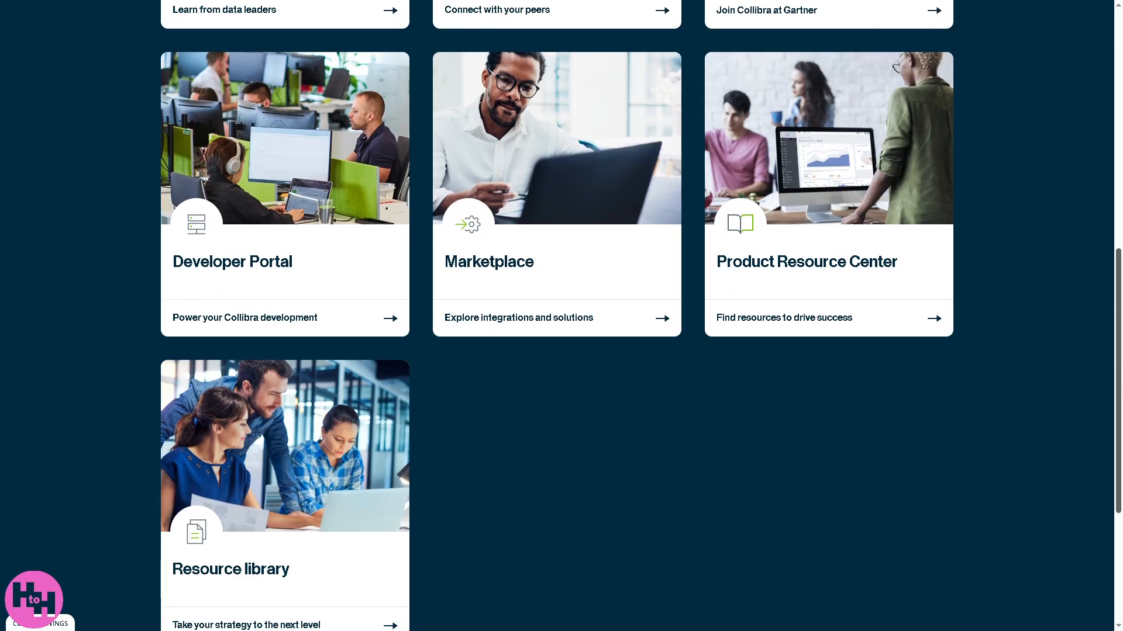
{"action": "scroll", "scroll_direction": "down", "scroll_amount": 3}
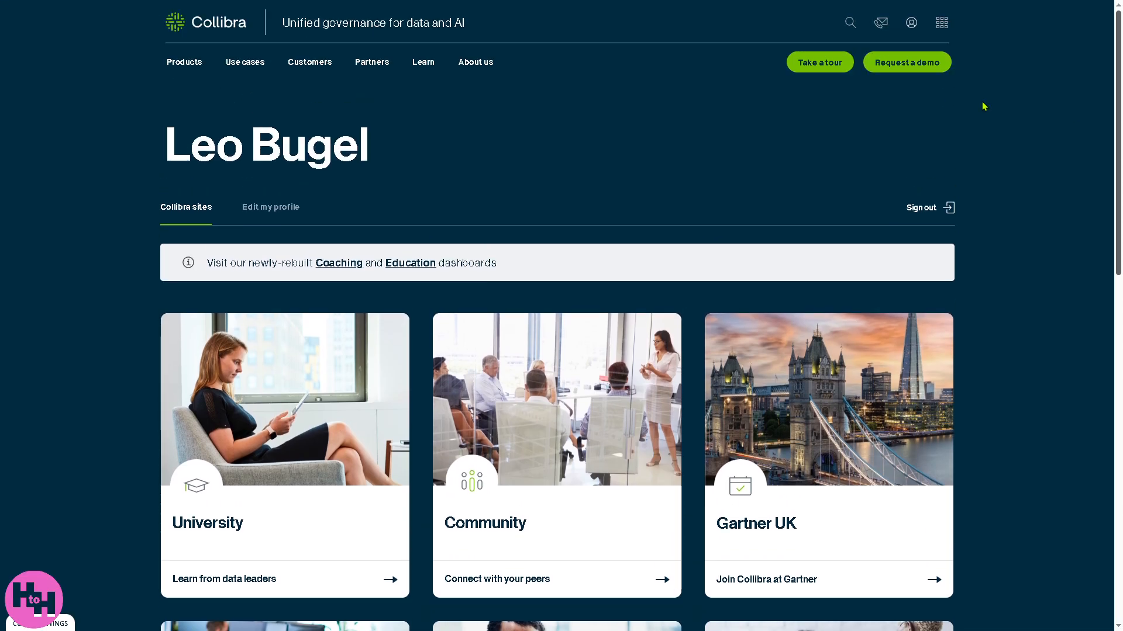
{"action": "left_click", "coordinate": [941, 23]}
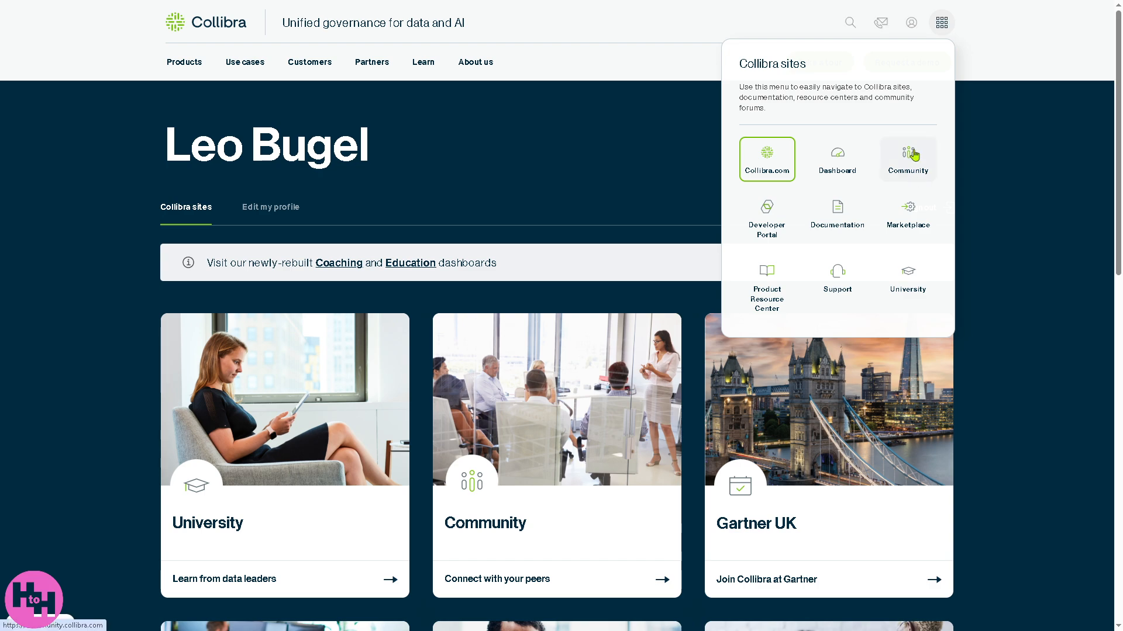
{"action": "mouse_move", "coordinate": [909, 154]}
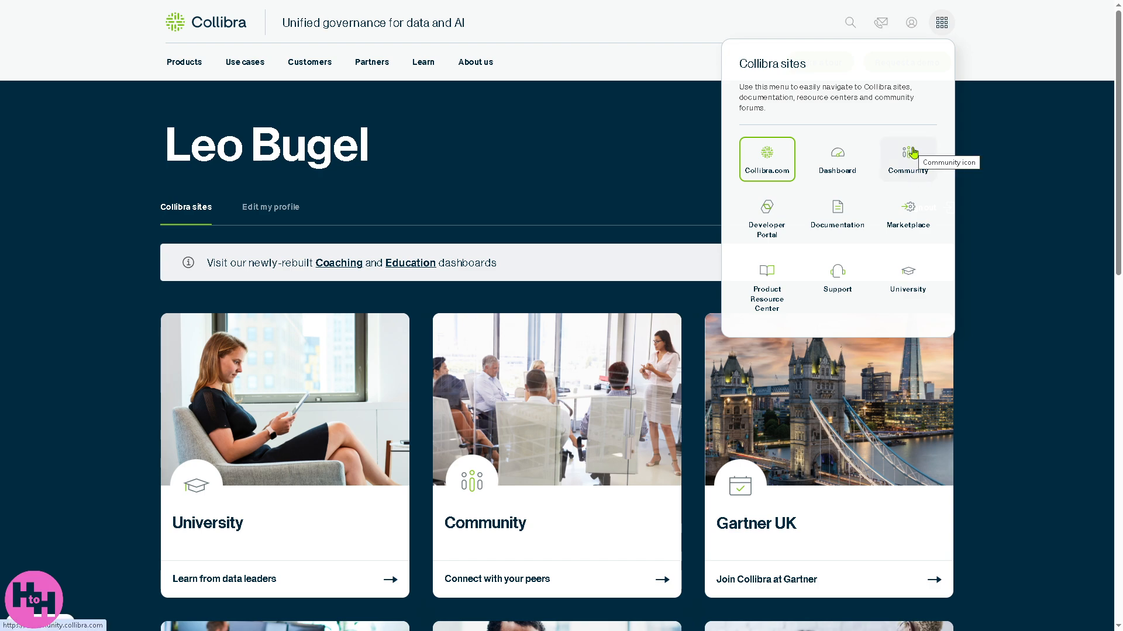
{"action": "left_click", "coordinate": [907, 159]}
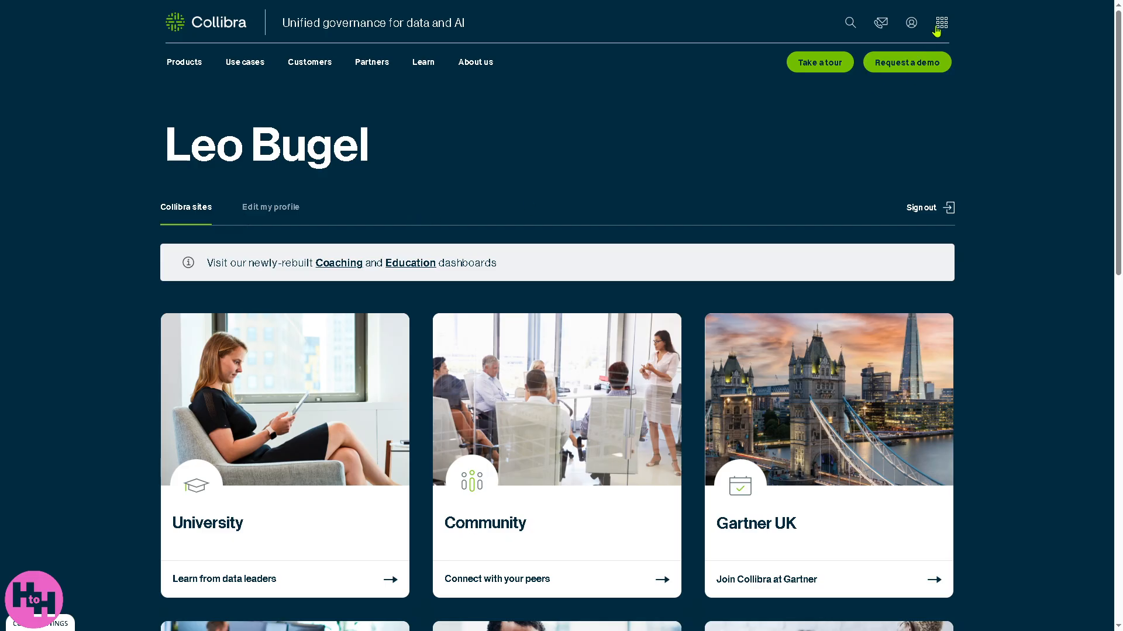
- Open and close the sites menu, reopen it, and choose Collibra Marketplace
{"action": "left_click", "coordinate": [941, 22]}
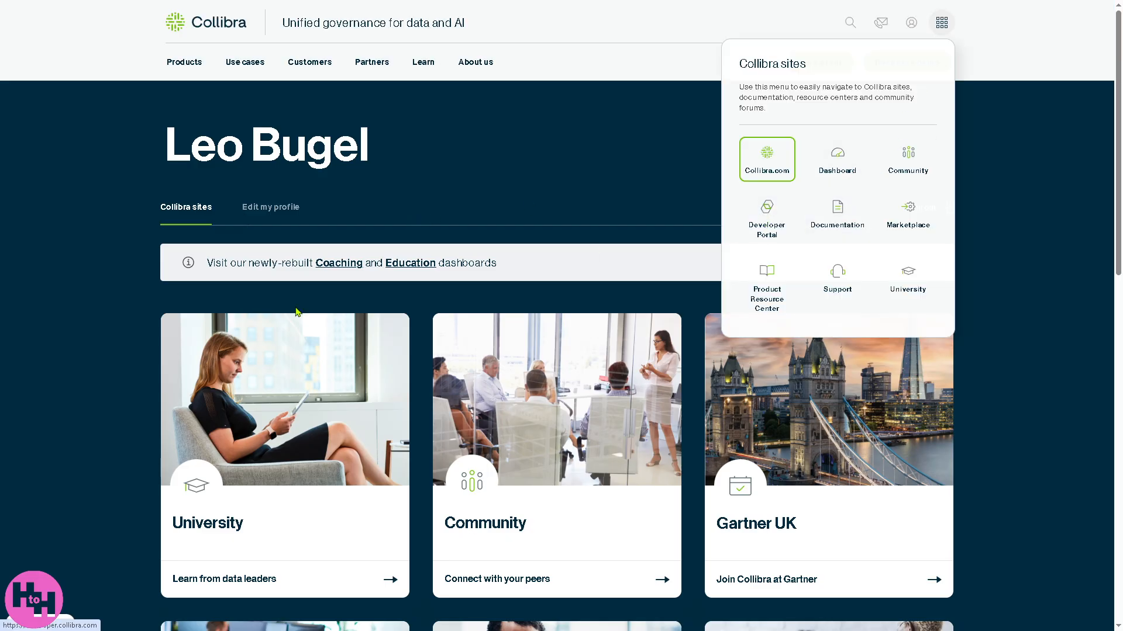
{"action": "left_click", "coordinate": [765, 216]}
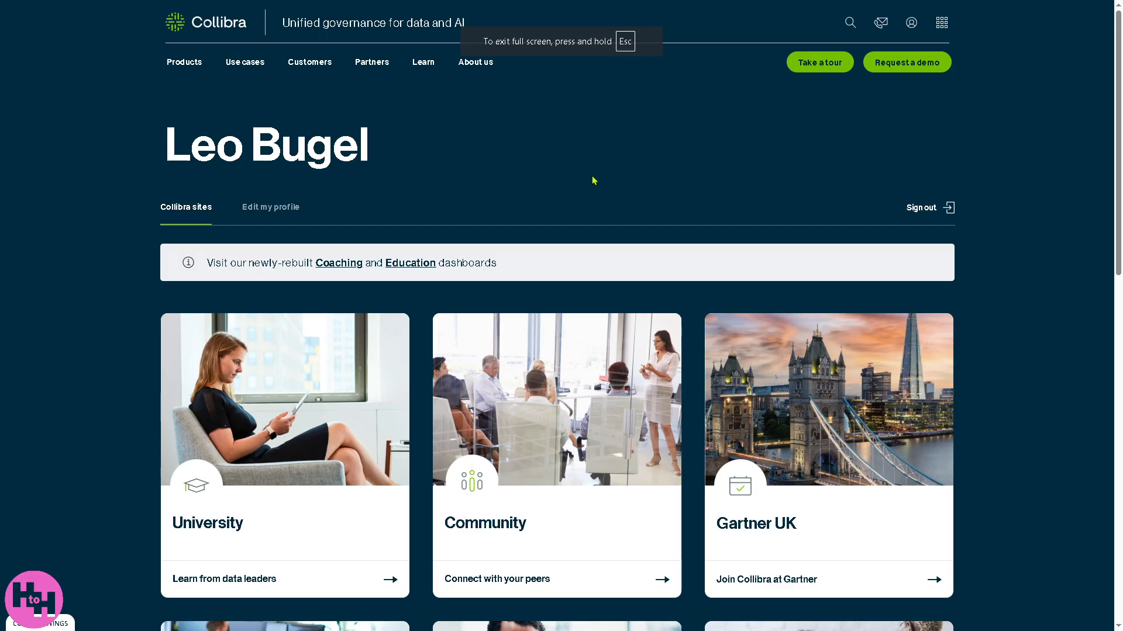
{"action": "left_click", "coordinate": [941, 22]}
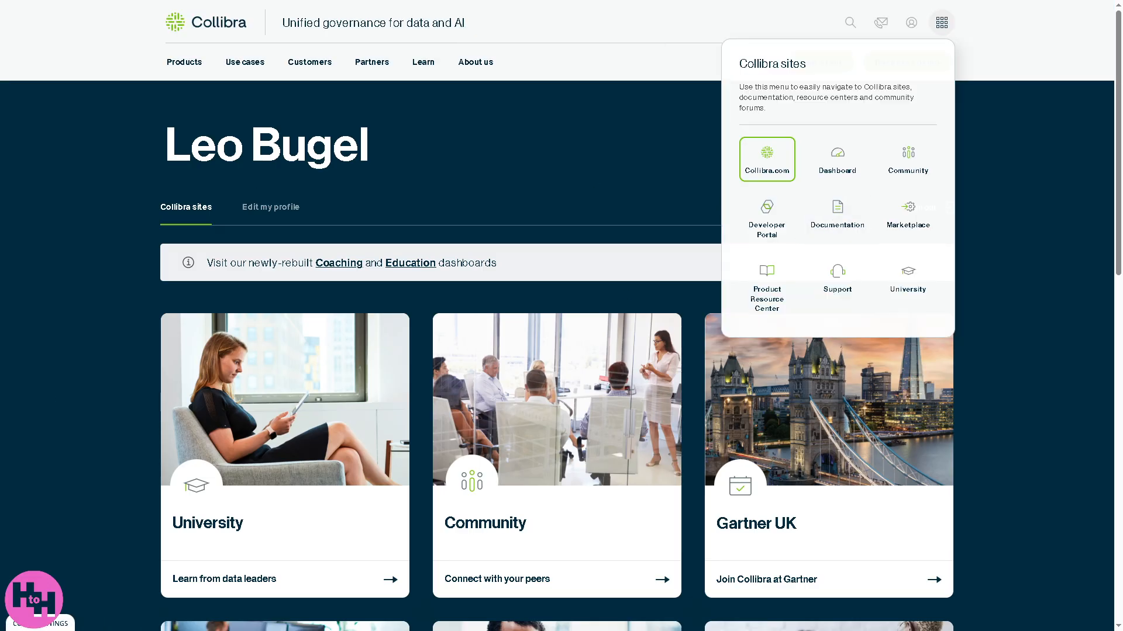
{"action": "left_click", "coordinate": [836, 215]}
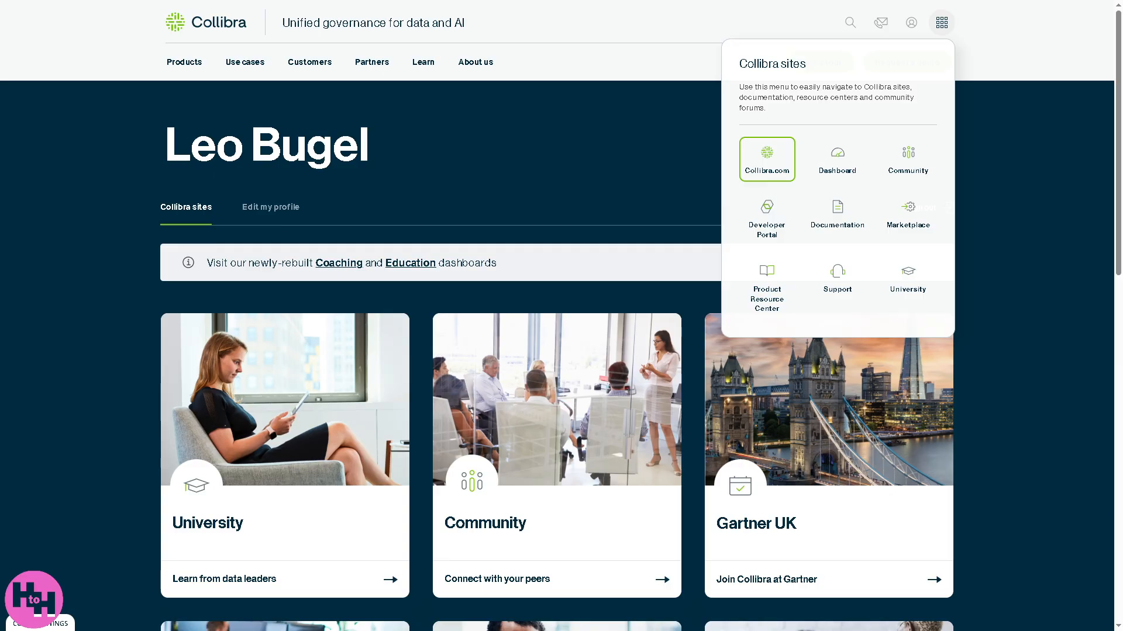
{"action": "left_click", "coordinate": [907, 212]}
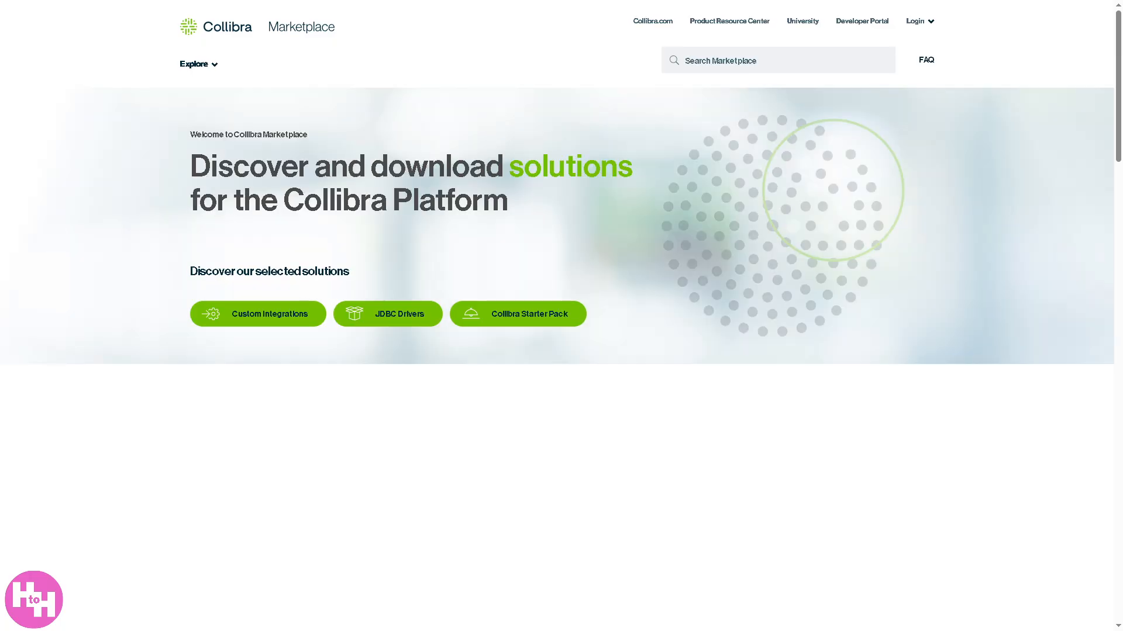
- Scroll the Marketplace home to the Featured solutions carousel with JDBC Drivers
{"action": "scroll", "scroll_direction": "down", "scroll_amount": 3}
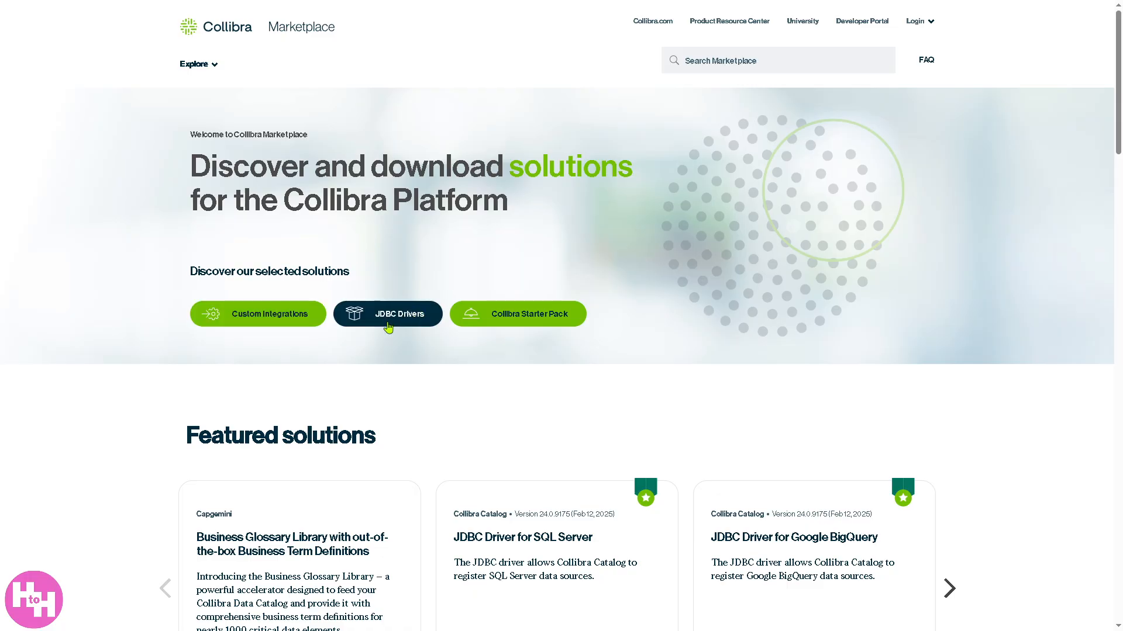
{"action": "mouse_move", "coordinate": [517, 314]}
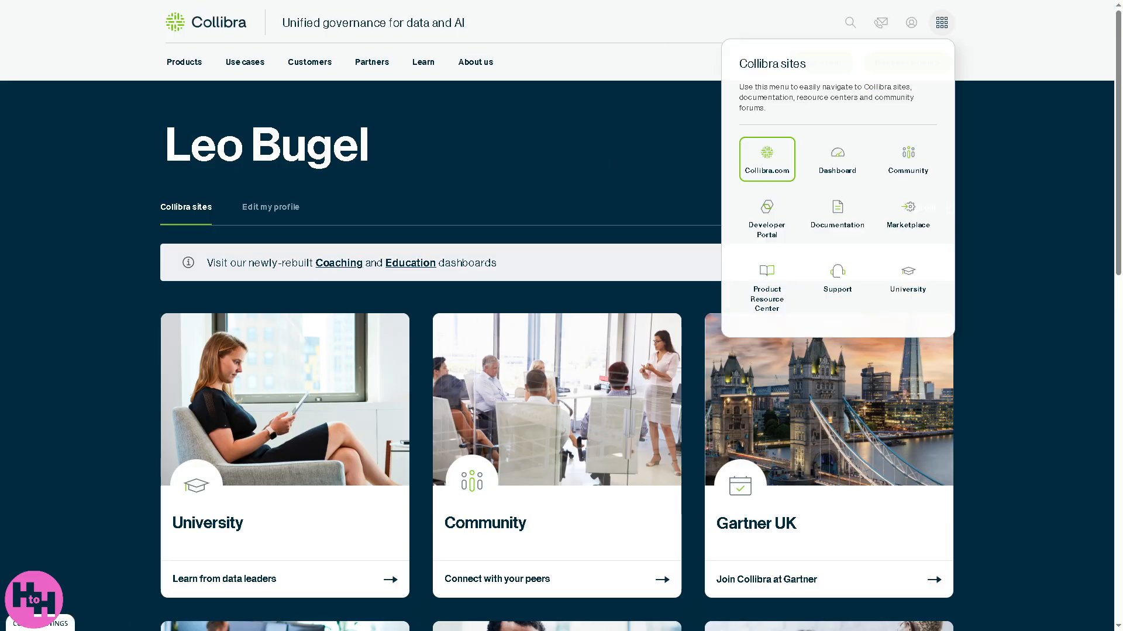
{"action": "left_click", "coordinate": [766, 285]}
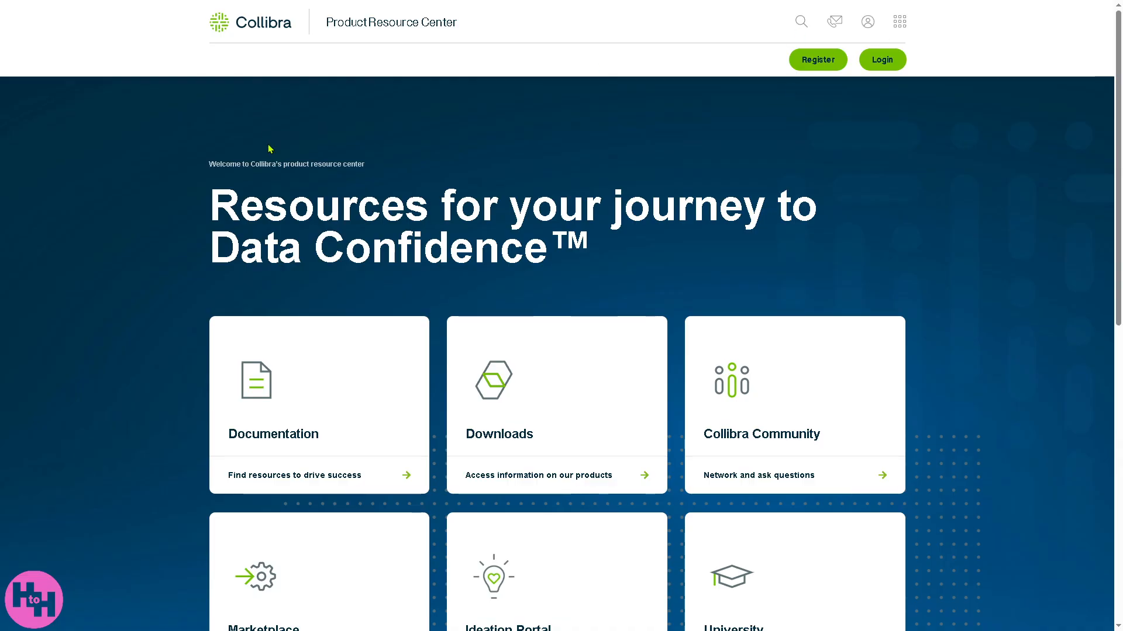
{"action": "mouse_move", "coordinate": [100, 220]}
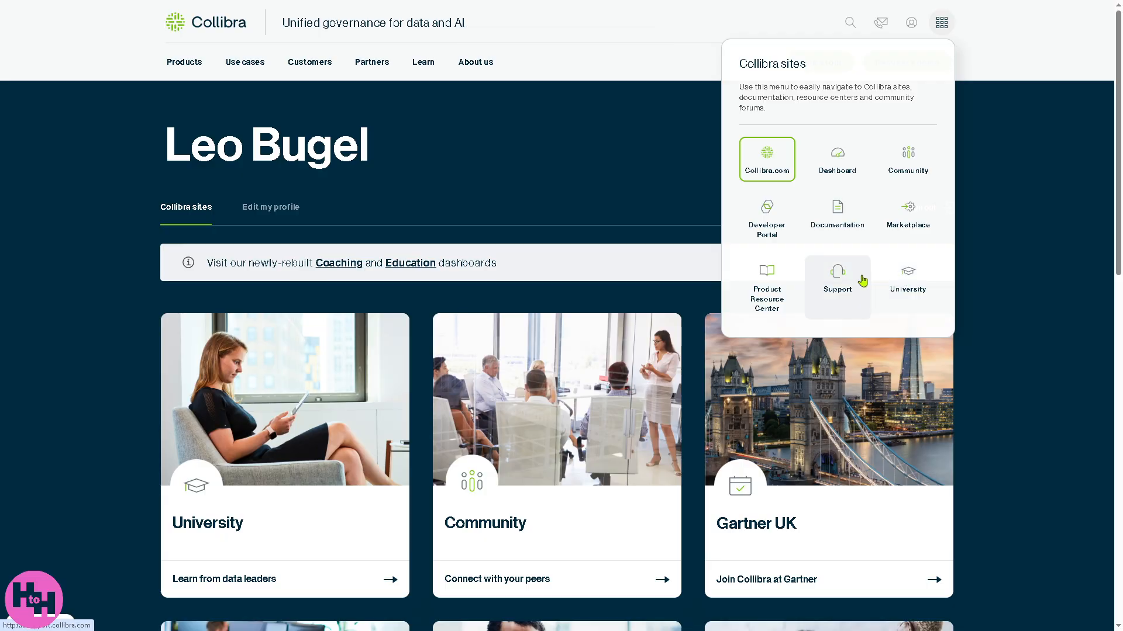
{"action": "left_click", "coordinate": [907, 279]}
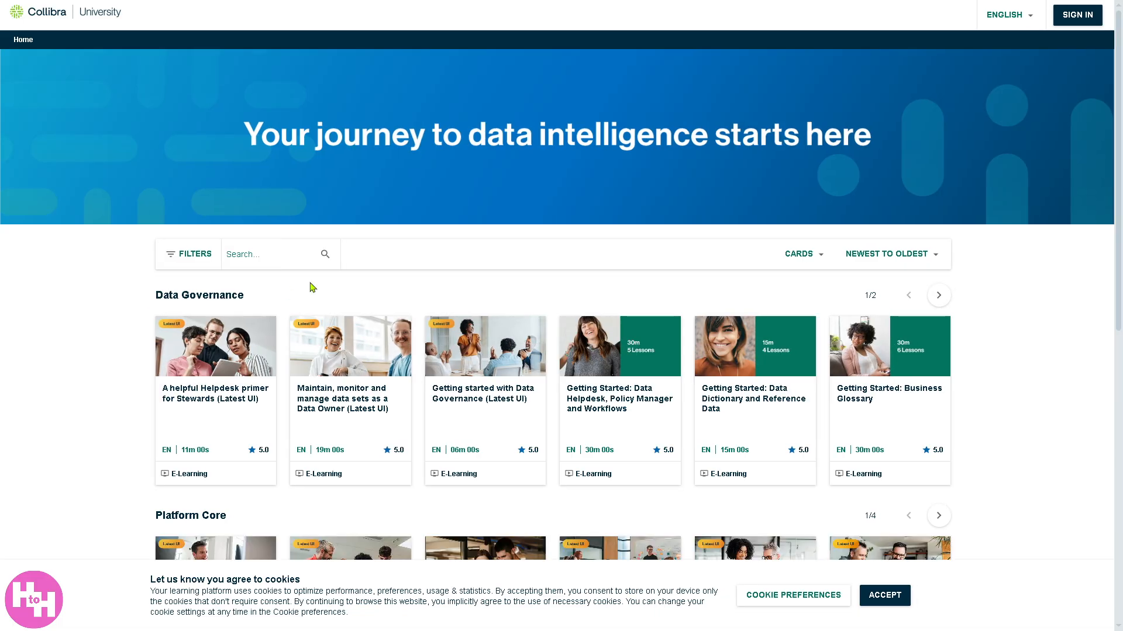
{"action": "mouse_move", "coordinate": [430, 225]}
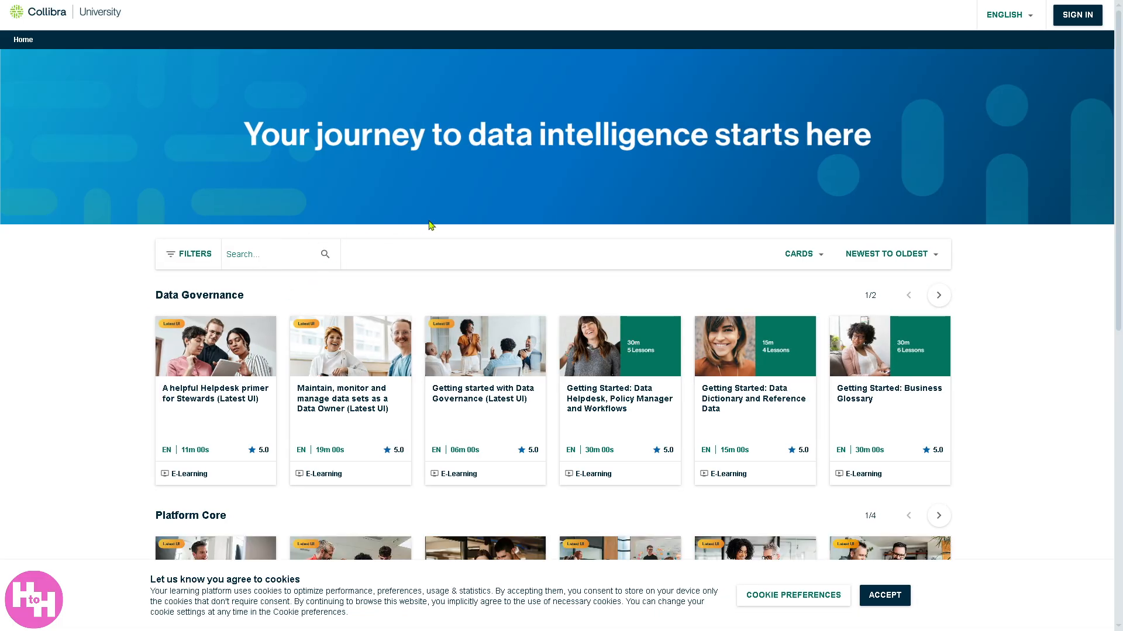
{"action": "mouse_move", "coordinate": [820, 240]}
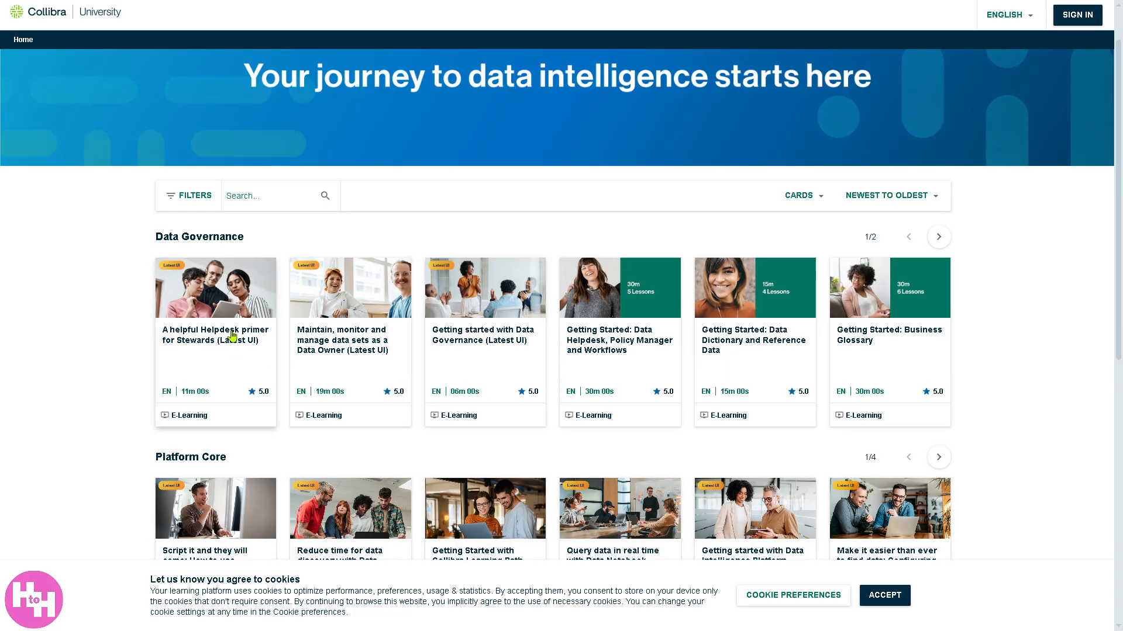
{"action": "mouse_move", "coordinate": [242, 362]}
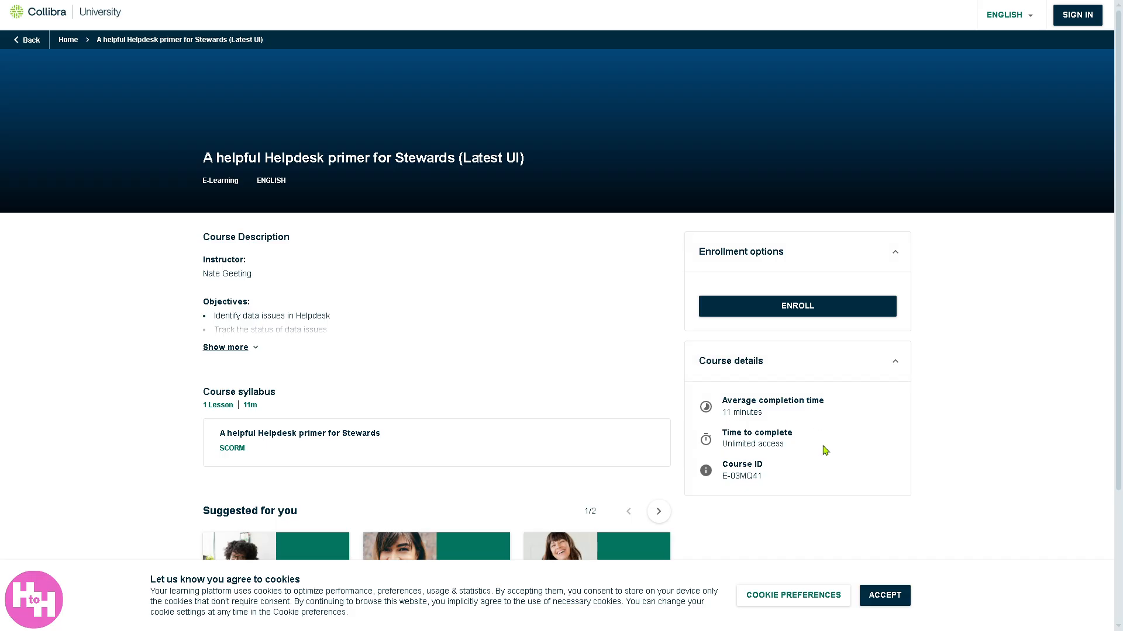
{"action": "mouse_move", "coordinate": [760, 444]}
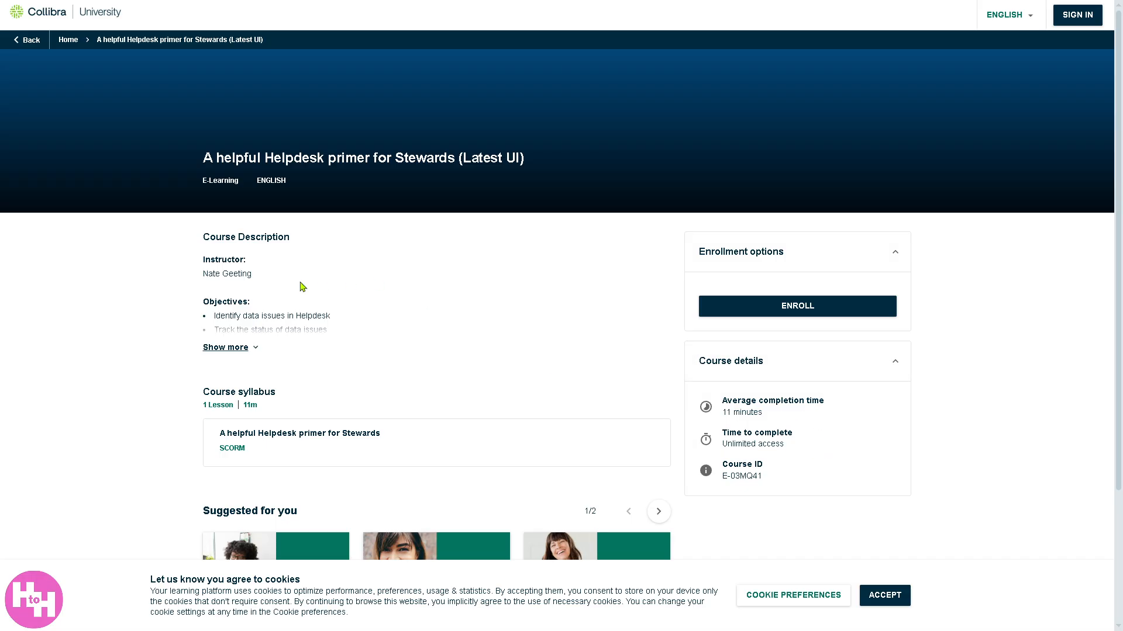
{"action": "mouse_move", "coordinate": [95, 14]}
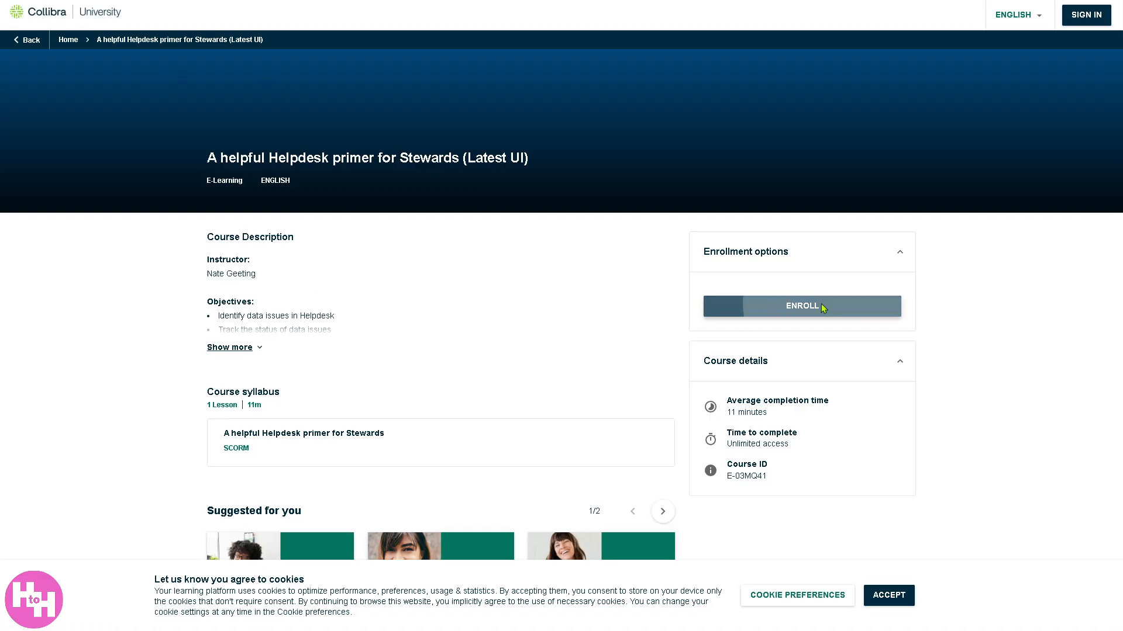
- Try enrolling in the Helpdesk primer for Stewards course
{"action": "left_click", "coordinate": [801, 305]}
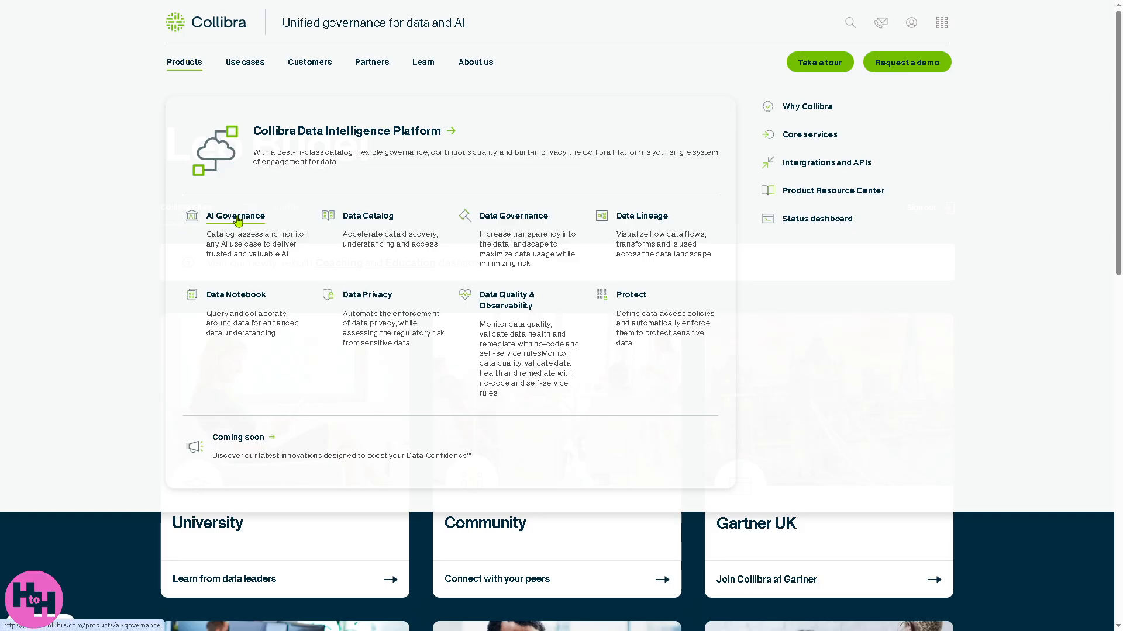
- View the AI Governance product page, then switch to Data Catalog from Products
{"action": "left_click", "coordinate": [235, 216]}
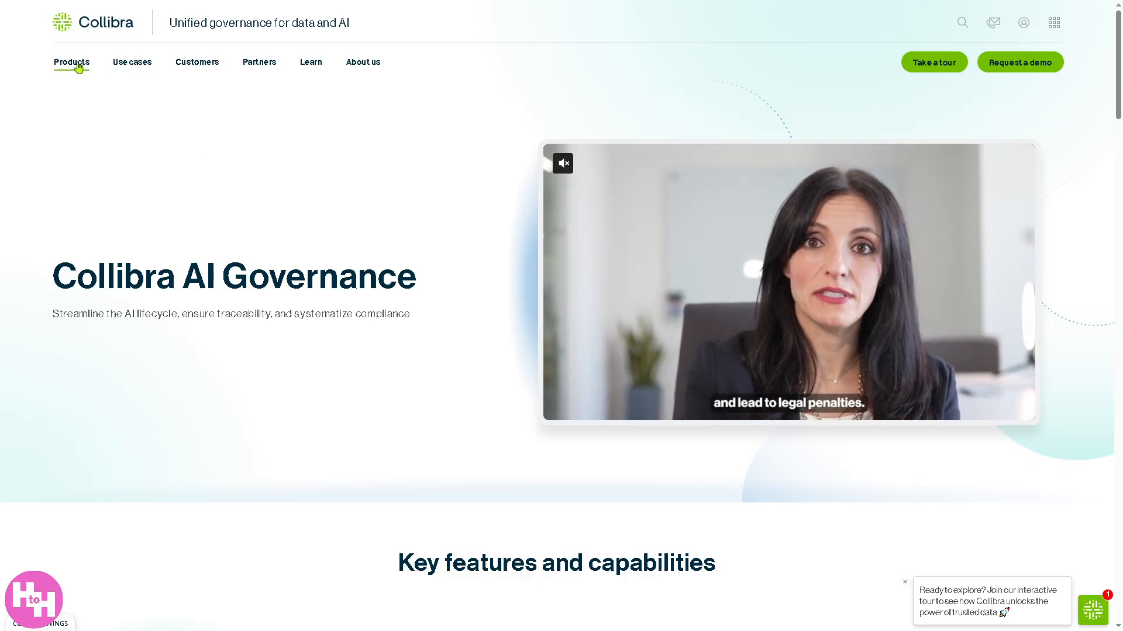
{"action": "left_click", "coordinate": [70, 63]}
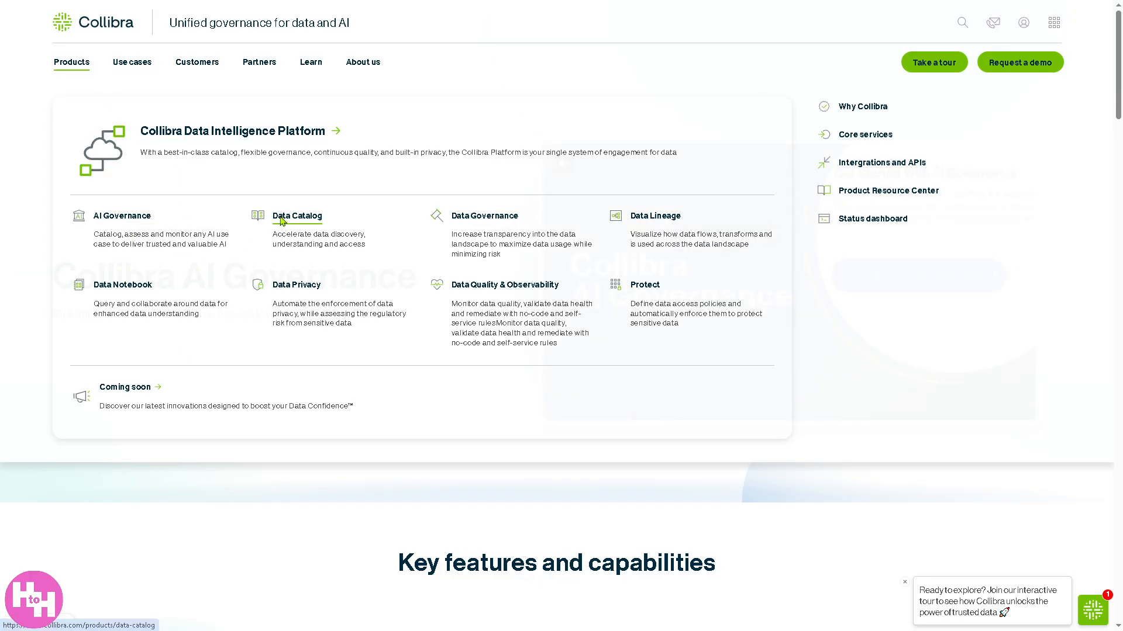
{"action": "left_click", "coordinate": [297, 216]}
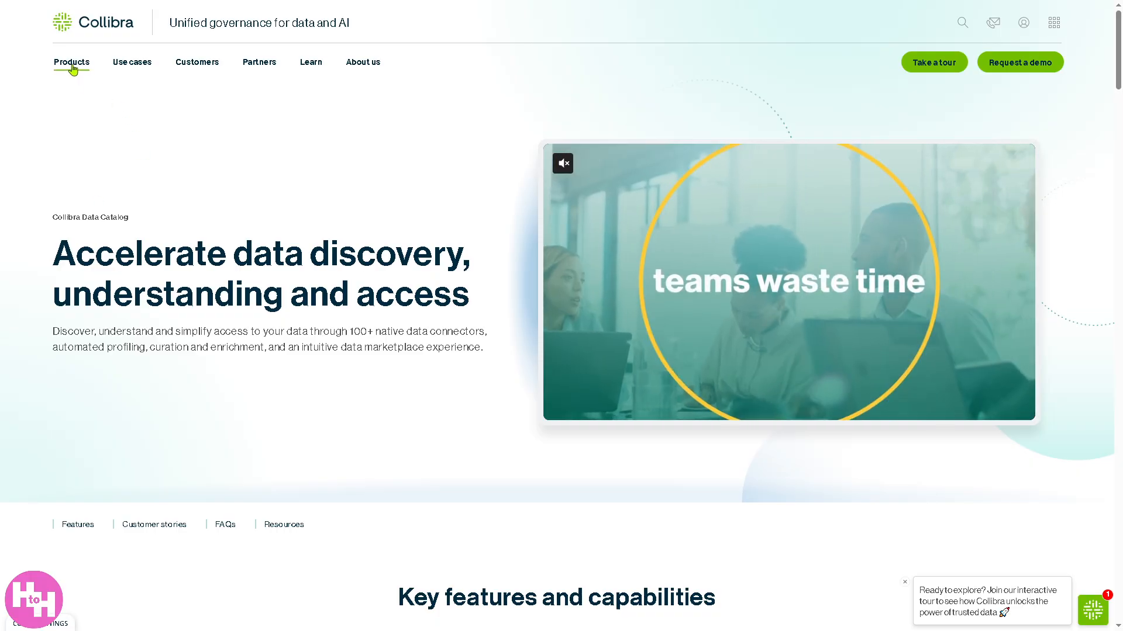
- Open the Data Notebook product page, then reopen the Products list
{"action": "left_click", "coordinate": [71, 61]}
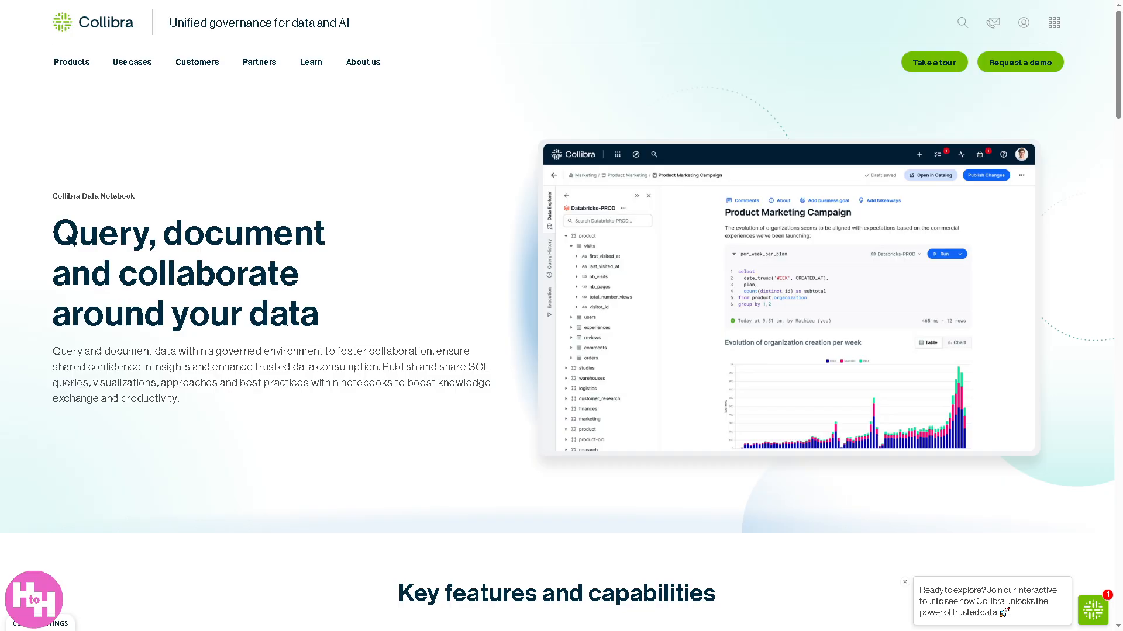
{"action": "left_click", "coordinate": [71, 63]}
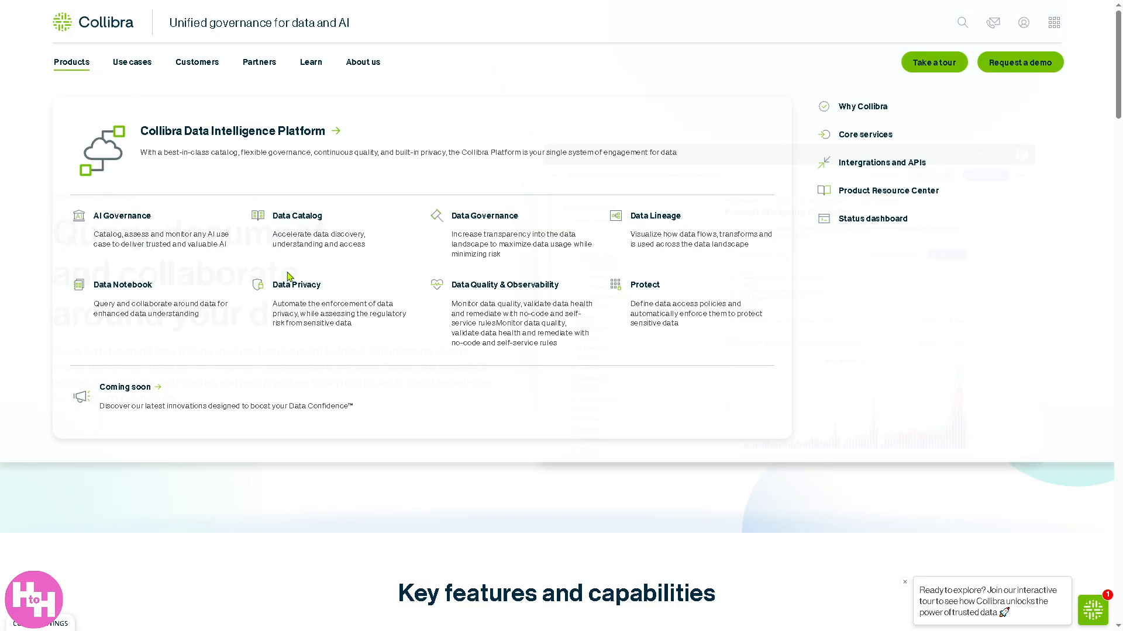
{"action": "mouse_move", "coordinate": [652, 221]}
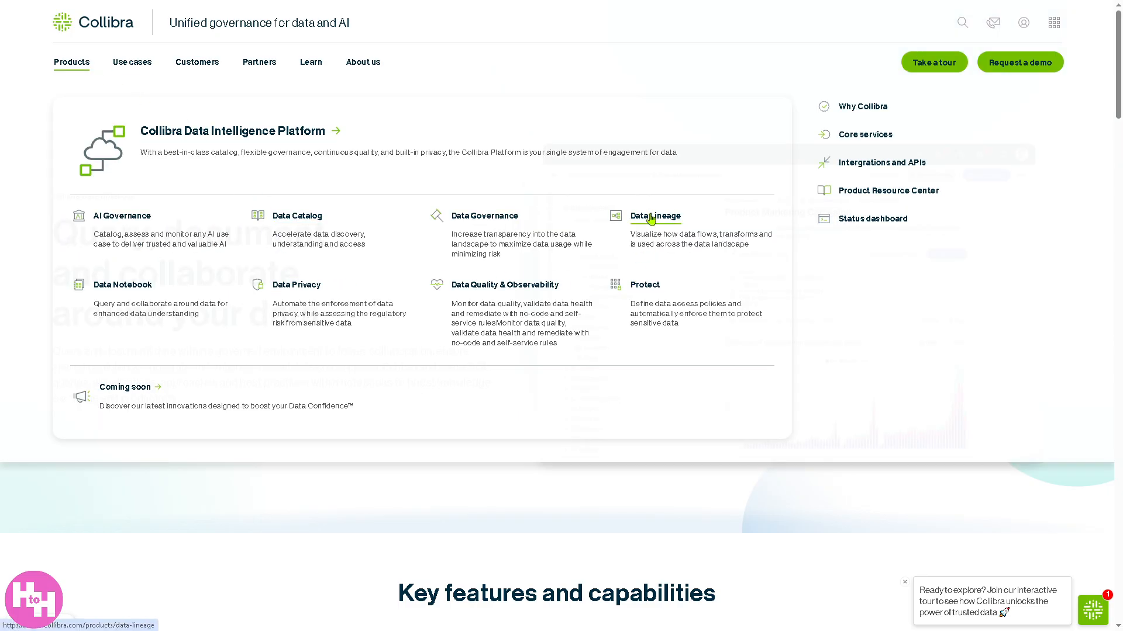
- View the Data Lineage page, then scroll the Protect page to customer testimonials
{"action": "left_click", "coordinate": [655, 216]}
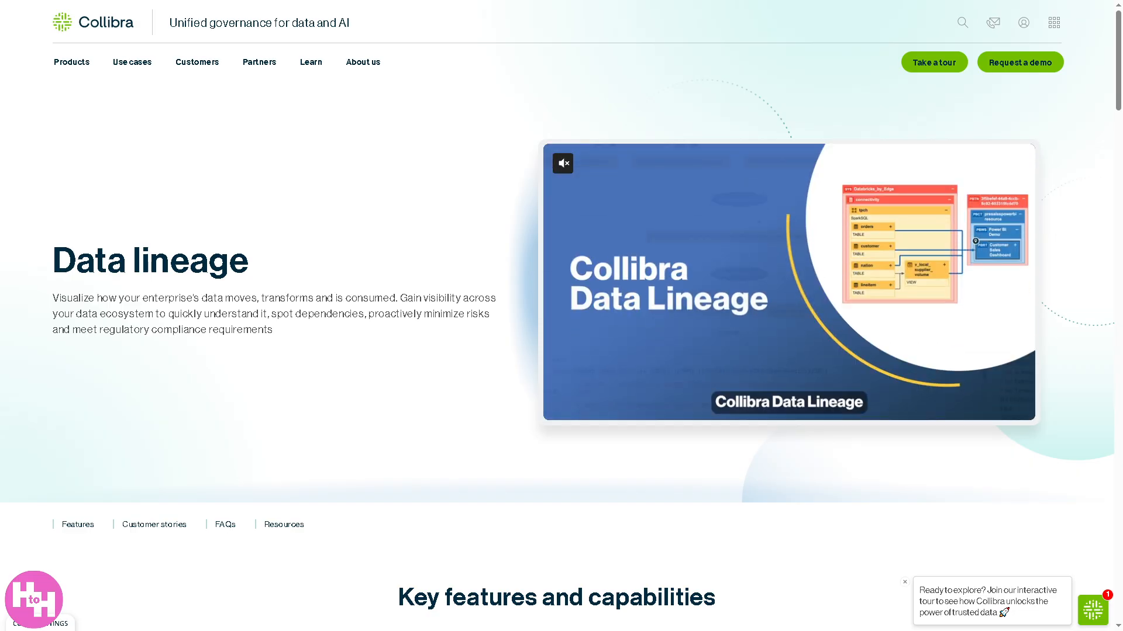
{"action": "left_click", "coordinate": [70, 63]}
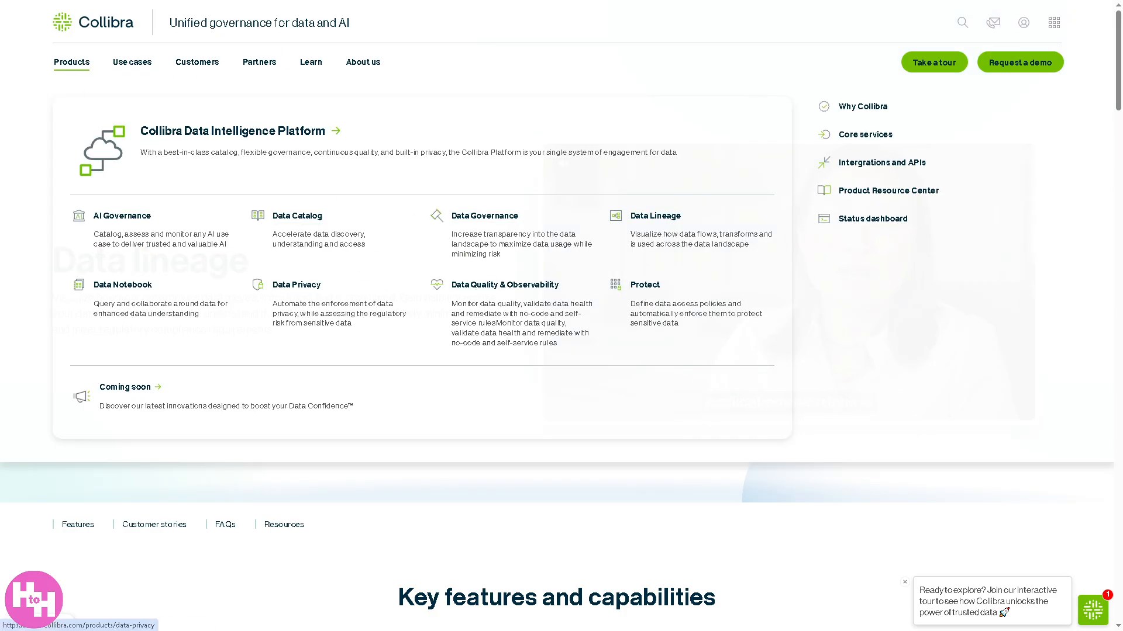
{"action": "left_click", "coordinate": [643, 285]}
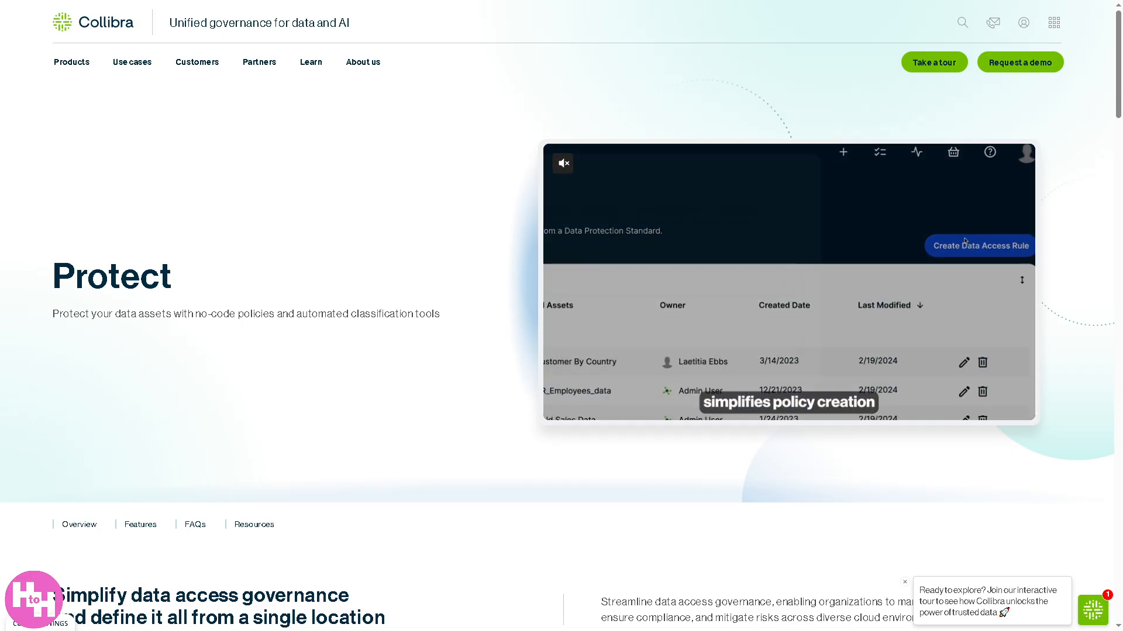
{"action": "left_click", "coordinate": [979, 246]}
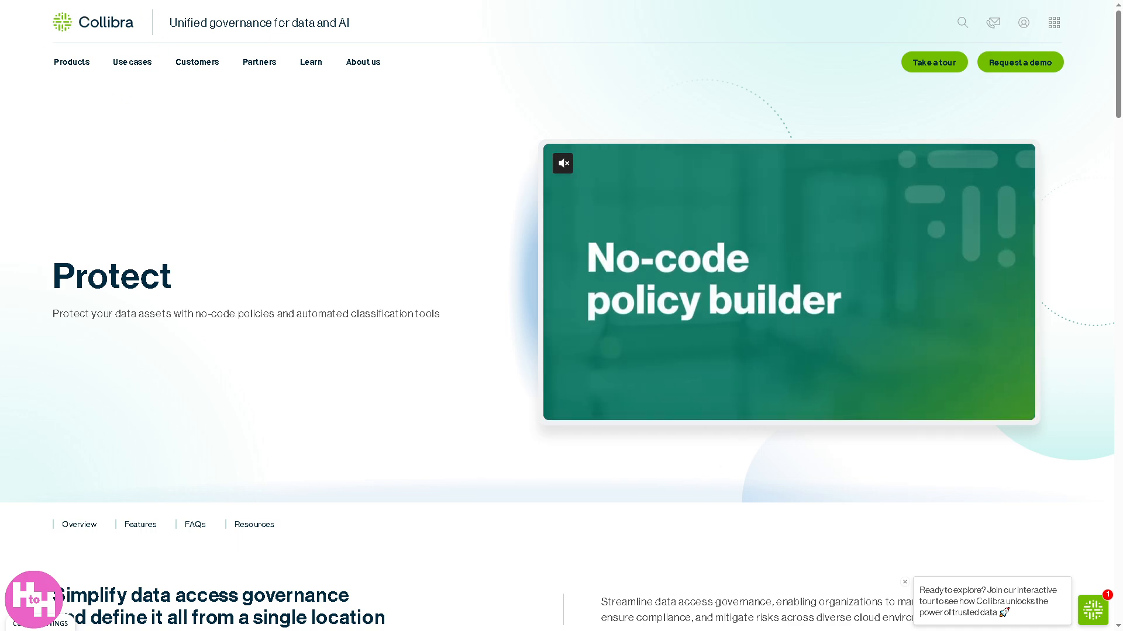
{"action": "scroll", "scroll_direction": "down", "scroll_amount": 3}
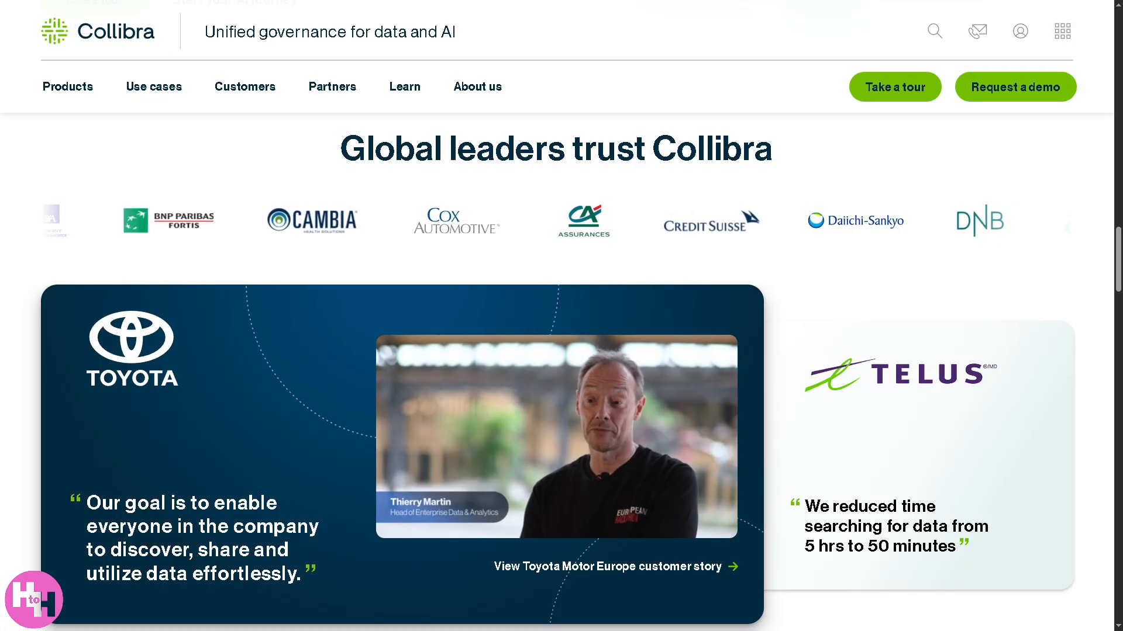